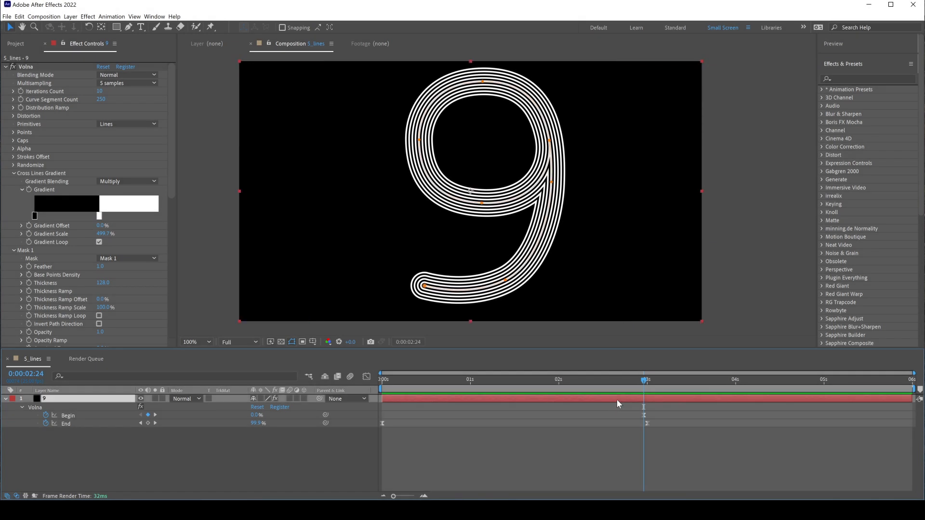
- Add a black full-frame 1920×1080 solid layer to Comp 1
{"action": "left_click", "coordinate": [428, 379]}
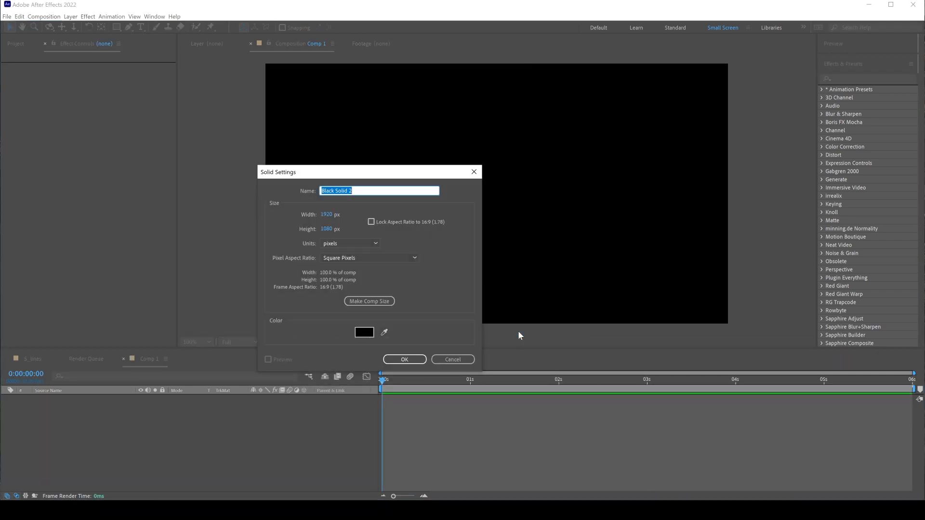
{"action": "left_click", "coordinate": [405, 359]}
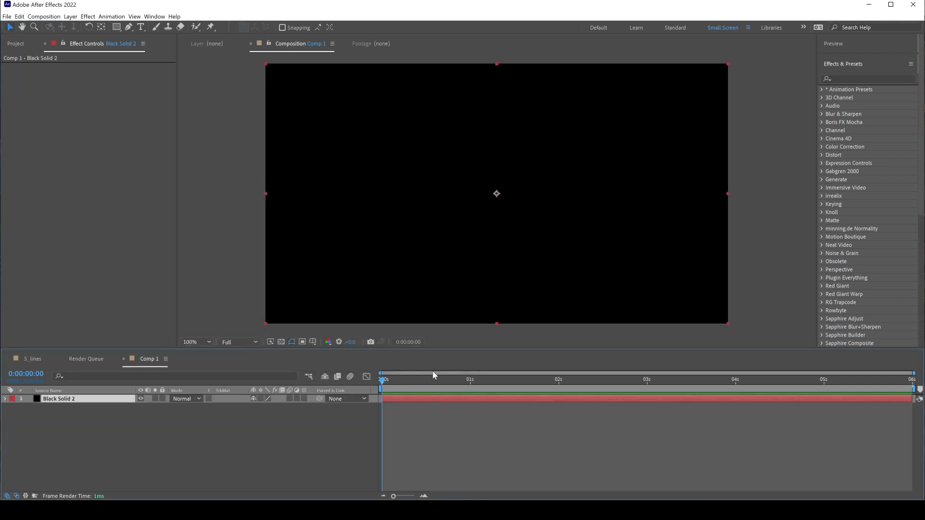
{"action": "mouse_move", "coordinate": [156, 68]}
{"action": "type", "text": "v"}
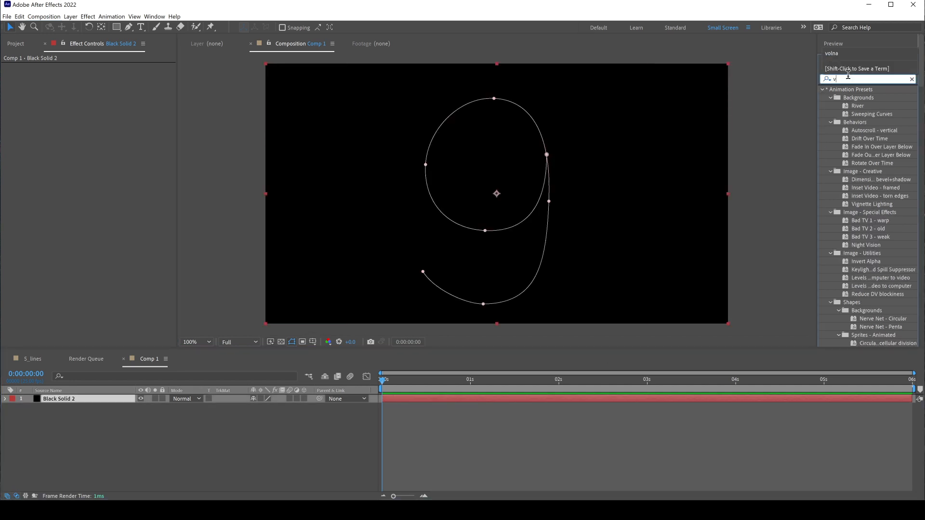
- Search Effects & Presets for 'volna' and apply Volna to the black solid
{"action": "type", "text": "olna"}
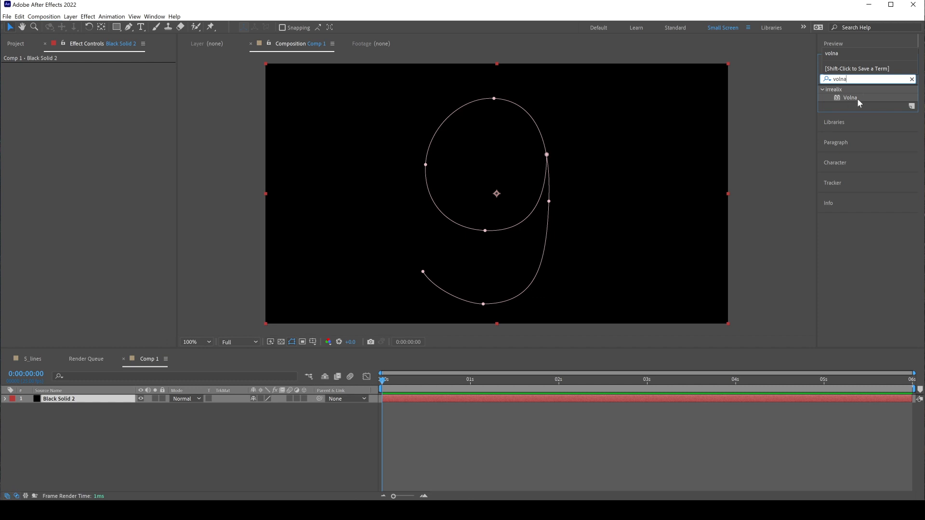
{"action": "double_click", "coordinate": [850, 97]}
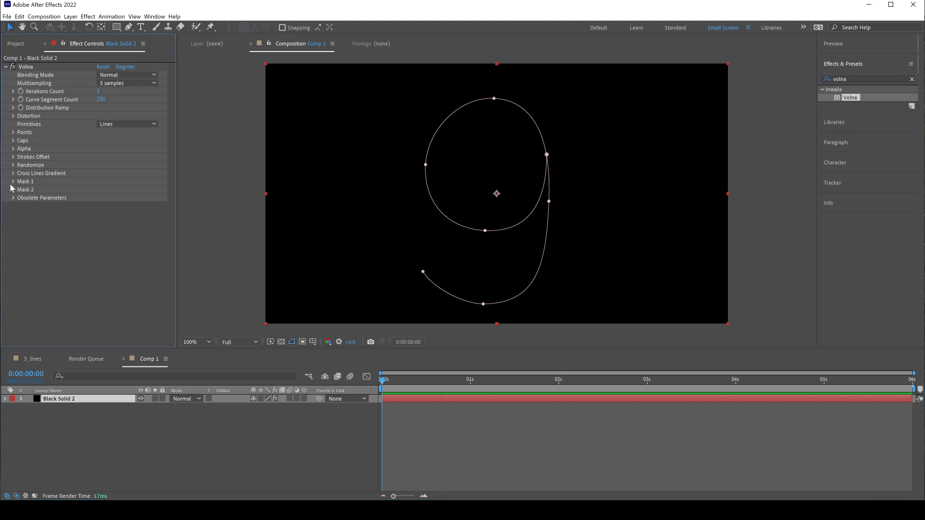
- Make Volna follow Mask 1 with a stroke thickness of 128
{"action": "left_click", "coordinate": [13, 181]}
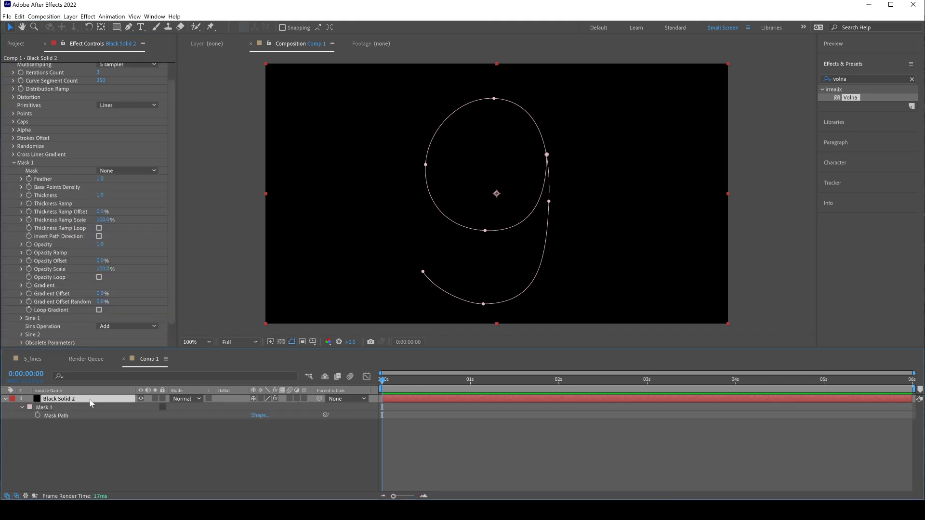
{"action": "left_click", "coordinate": [127, 171]}
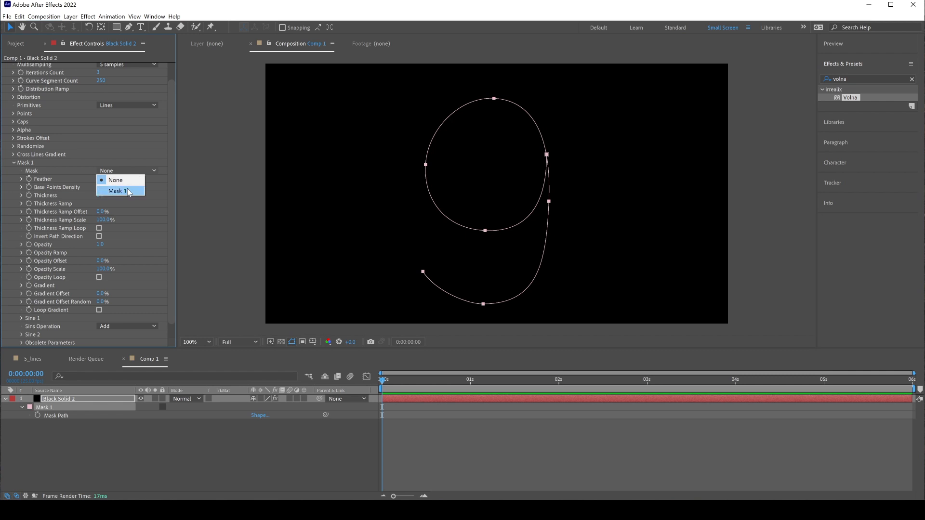
{"action": "left_click", "coordinate": [120, 191]}
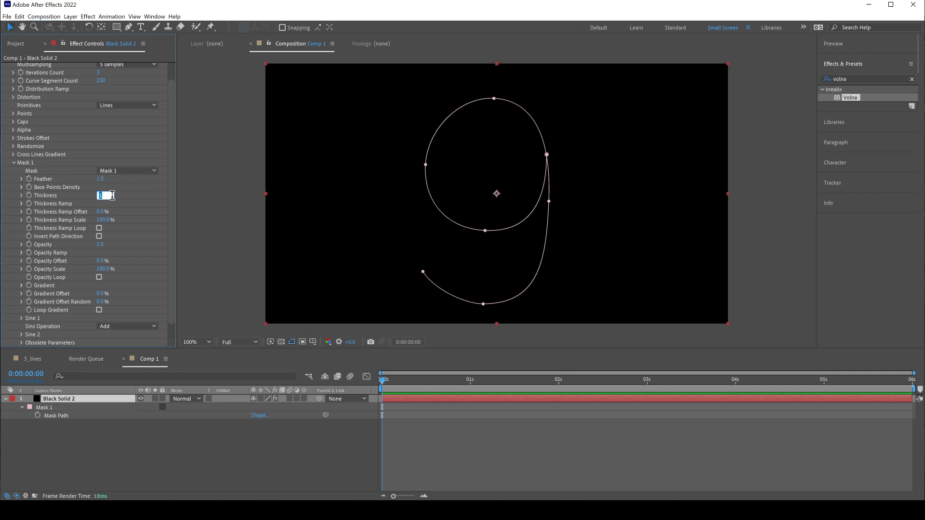
{"action": "type", "text": "128.0"}
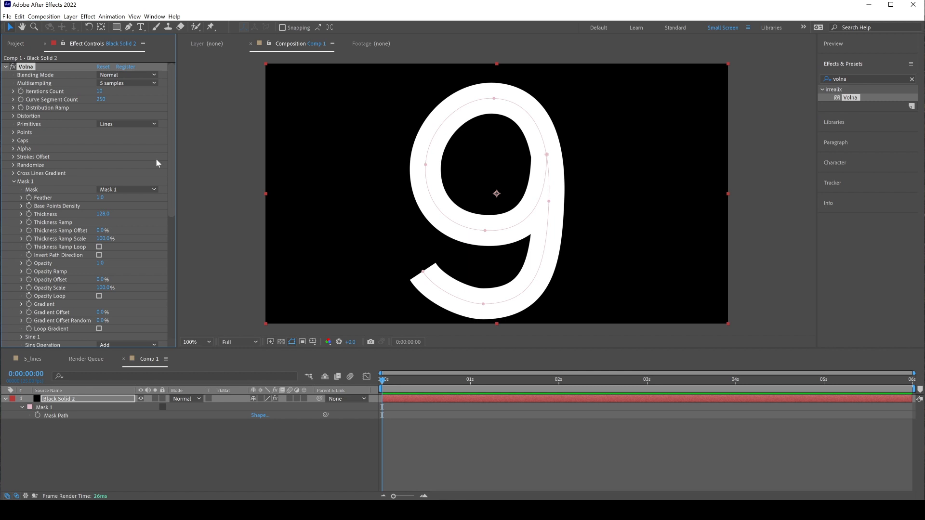
- Give Cross Lines Gradient a hard black/white ramp, Gradient Loop on, and Multiply blending
{"action": "left_click", "coordinate": [13, 173]}
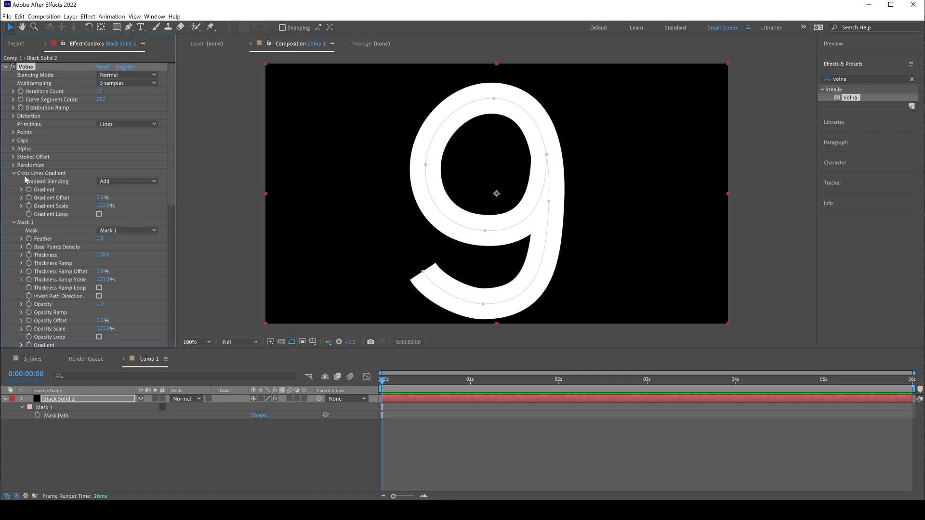
{"action": "left_click", "coordinate": [21, 189]}
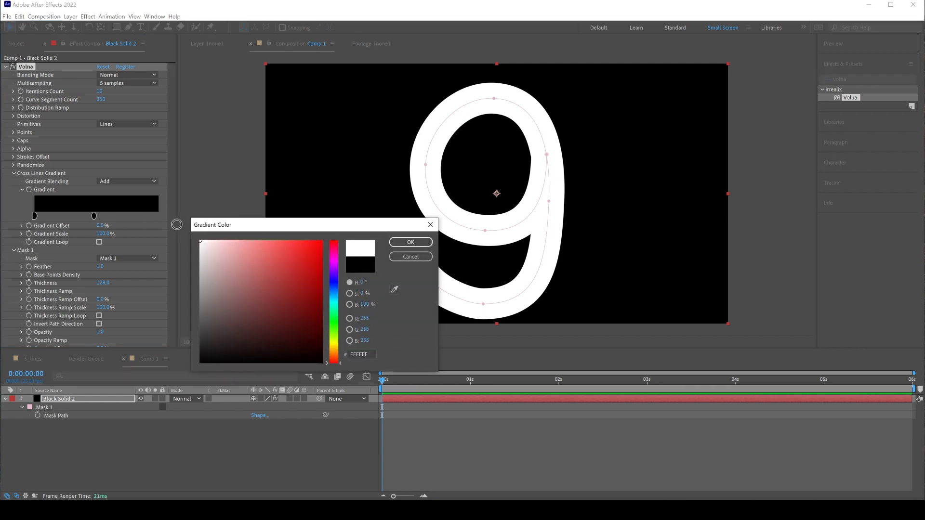
{"action": "left_click", "coordinate": [410, 242]}
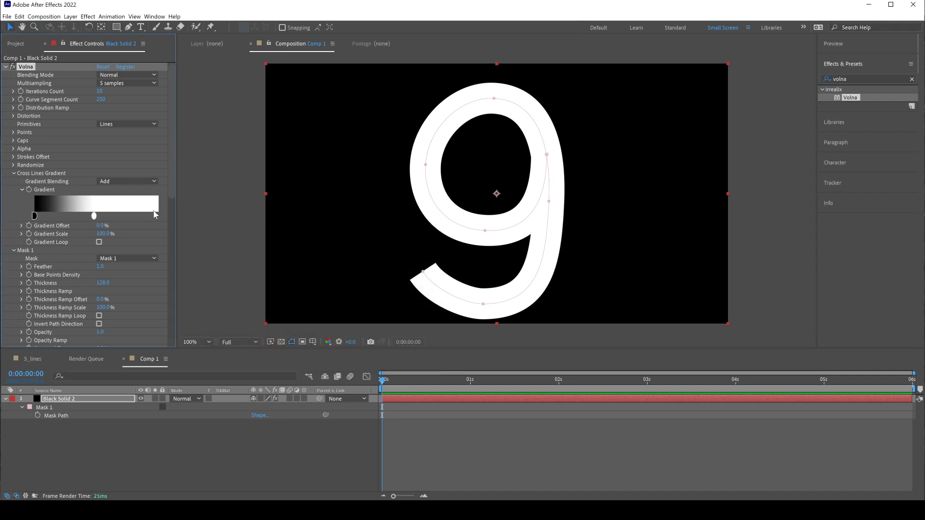
{"action": "mouse_move", "coordinate": [64, 220]}
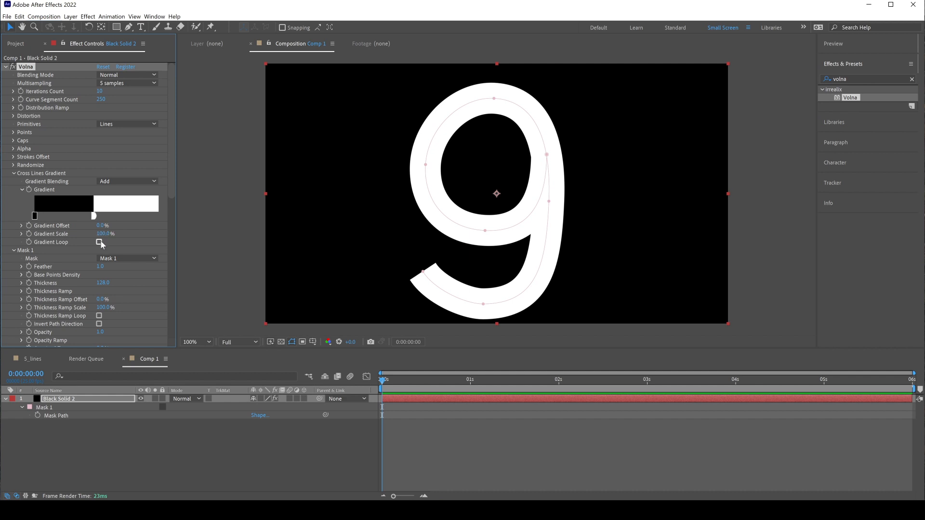
{"action": "left_click", "coordinate": [99, 242]}
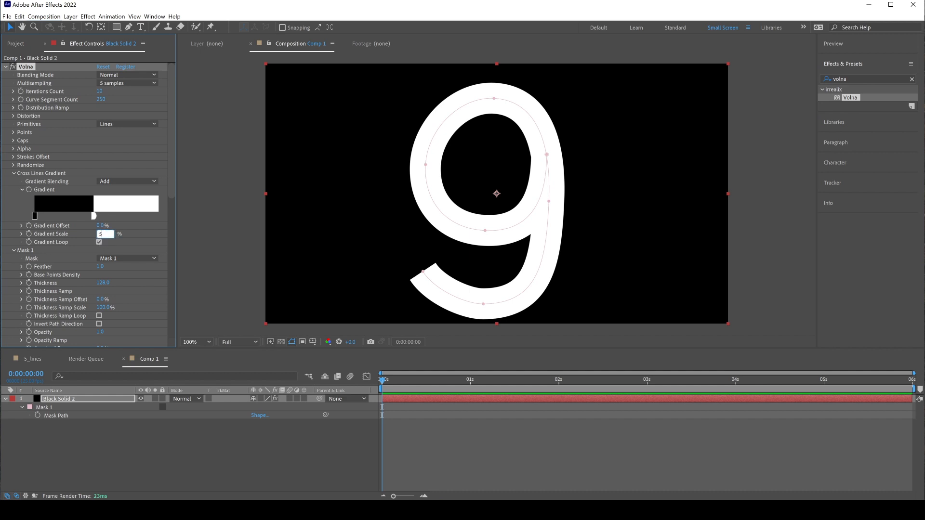
{"action": "left_click", "coordinate": [127, 181]}
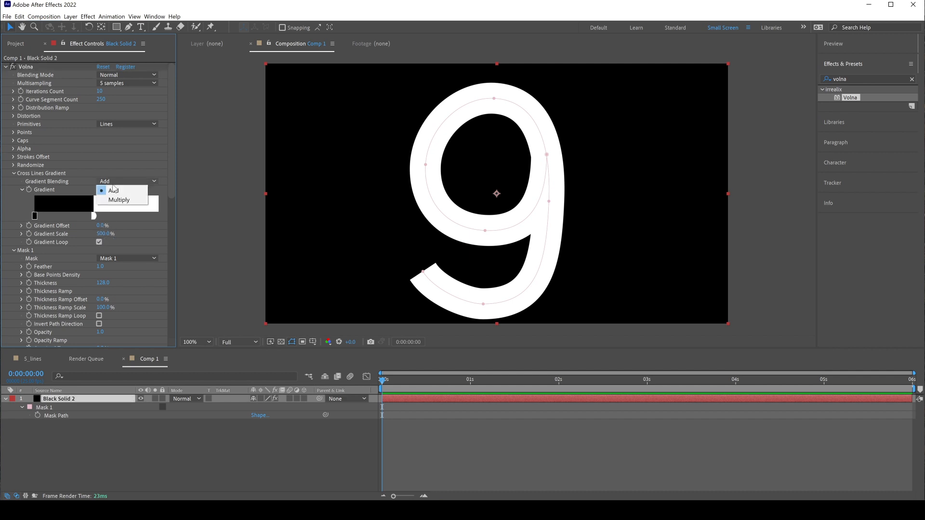
{"action": "left_click", "coordinate": [118, 200]}
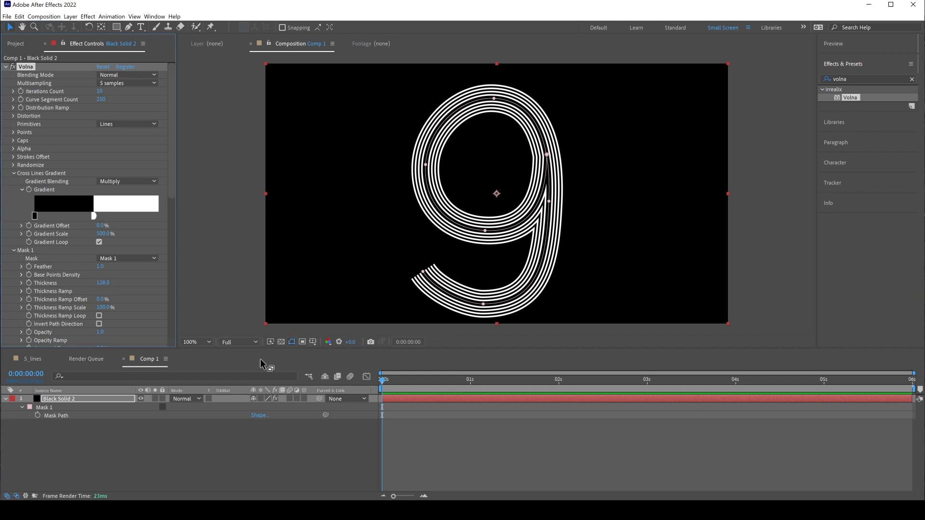
- Scrub Gradient Scale to 499.2%, exposing the flat line ends in the stem
{"action": "left_click", "coordinate": [291, 342]}
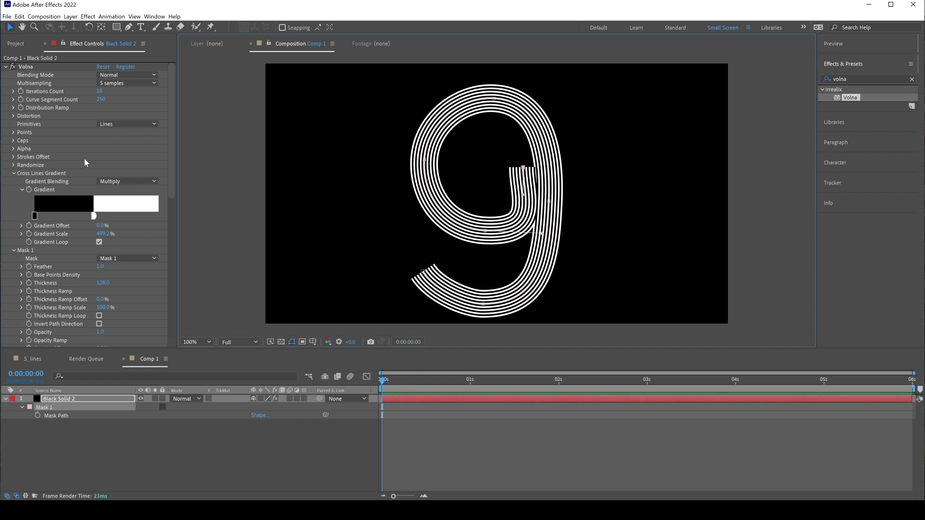
- Set Volna's Line Cap Begin and Line Cap End to Round
{"action": "left_click", "coordinate": [13, 140]}
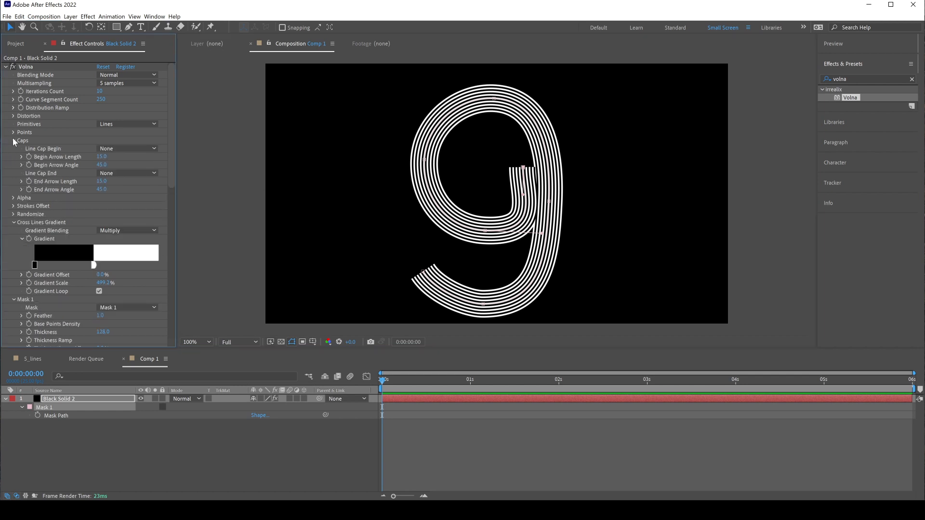
{"action": "left_click", "coordinate": [126, 148]}
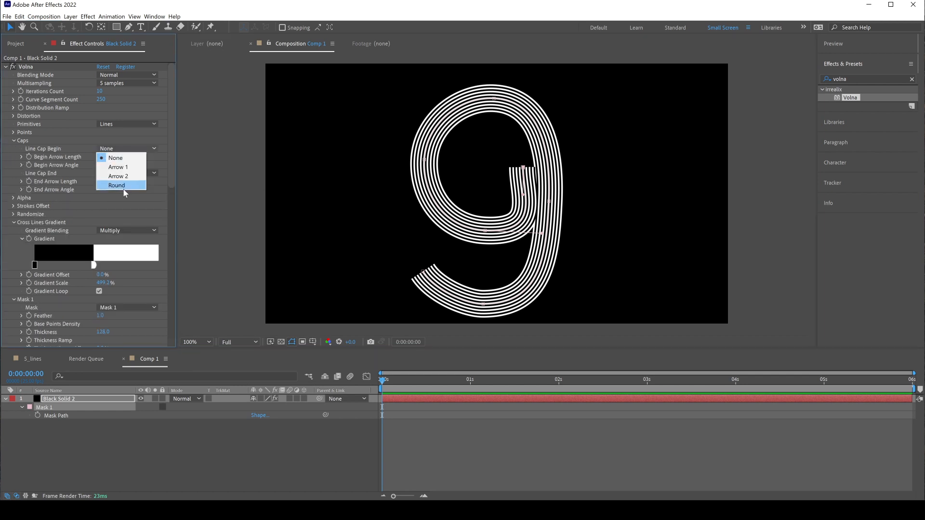
{"action": "left_click", "coordinate": [117, 185]}
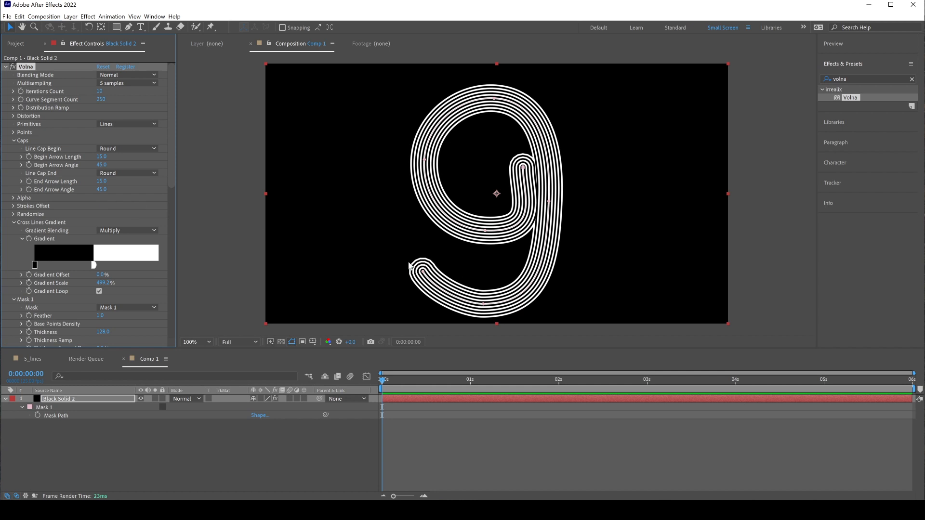
{"action": "mouse_move", "coordinate": [411, 263]}
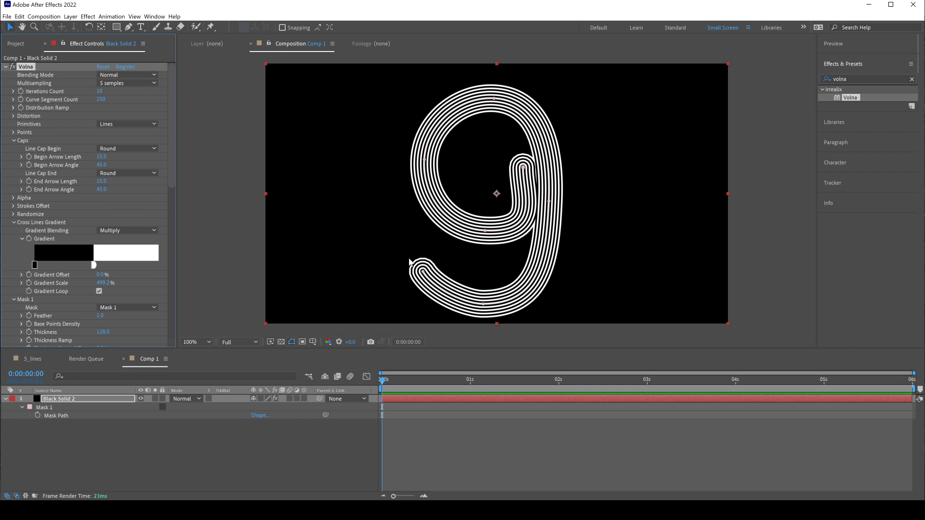
{"action": "left_click", "coordinate": [14, 132]}
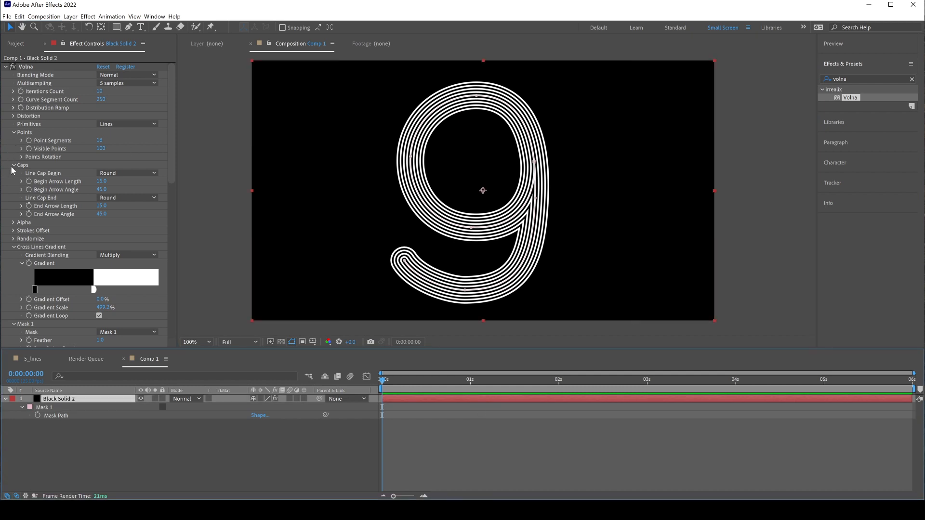
- Fold Caps and Points, reveal Strokes Offset (0%, 0%, 100%), and move time to 3 s
{"action": "left_click", "coordinate": [13, 132]}
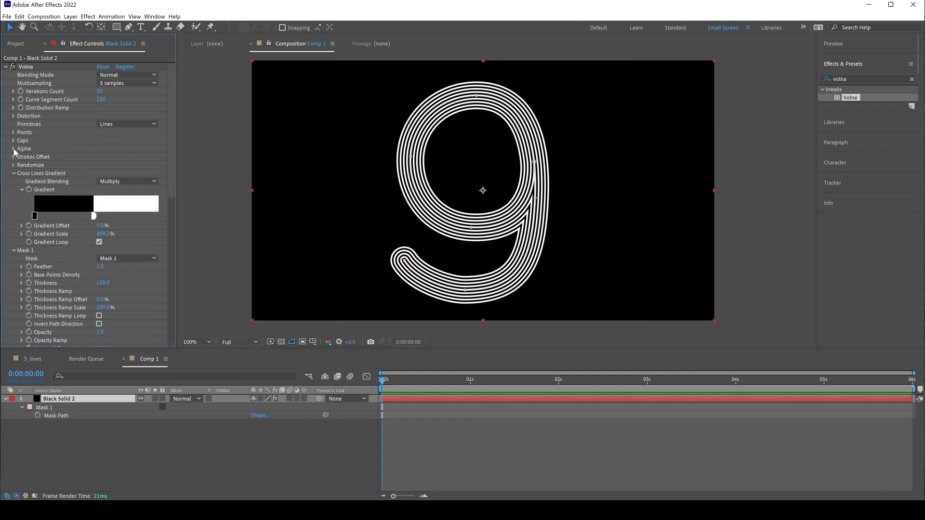
{"action": "left_click", "coordinate": [13, 157]}
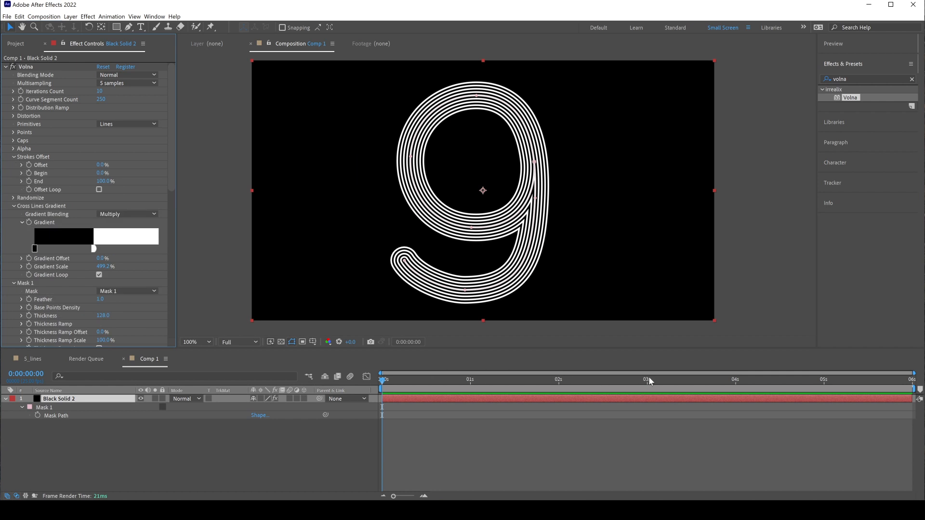
{"action": "left_click", "coordinate": [648, 379]}
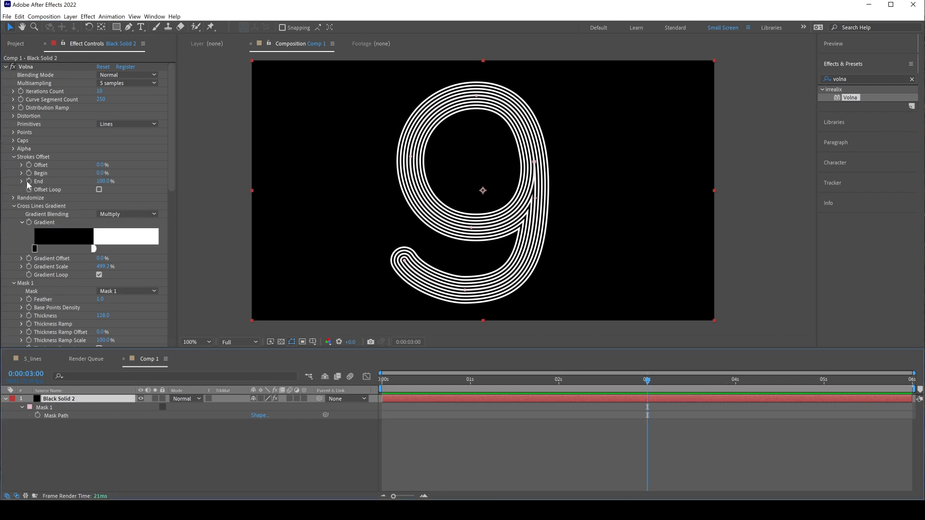